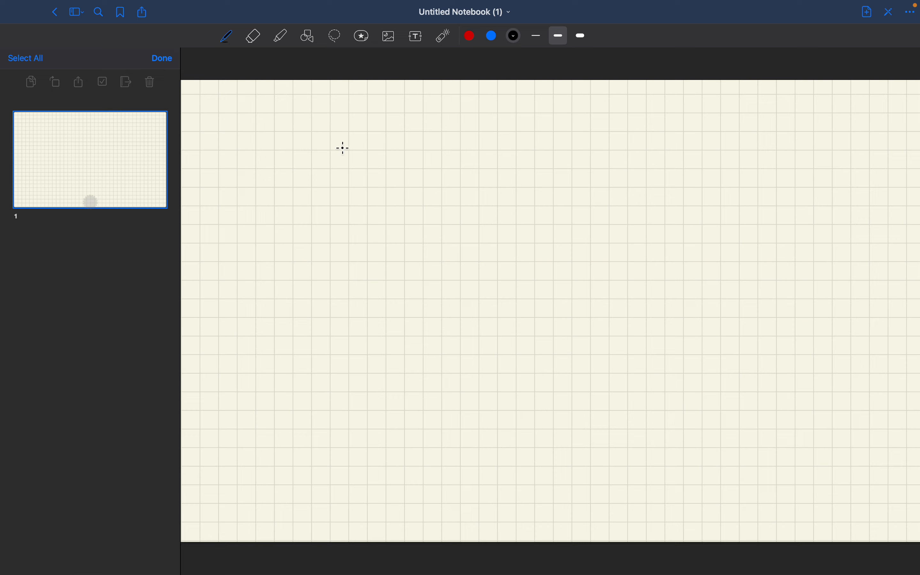
pyautogui.moveTo(343, 152)
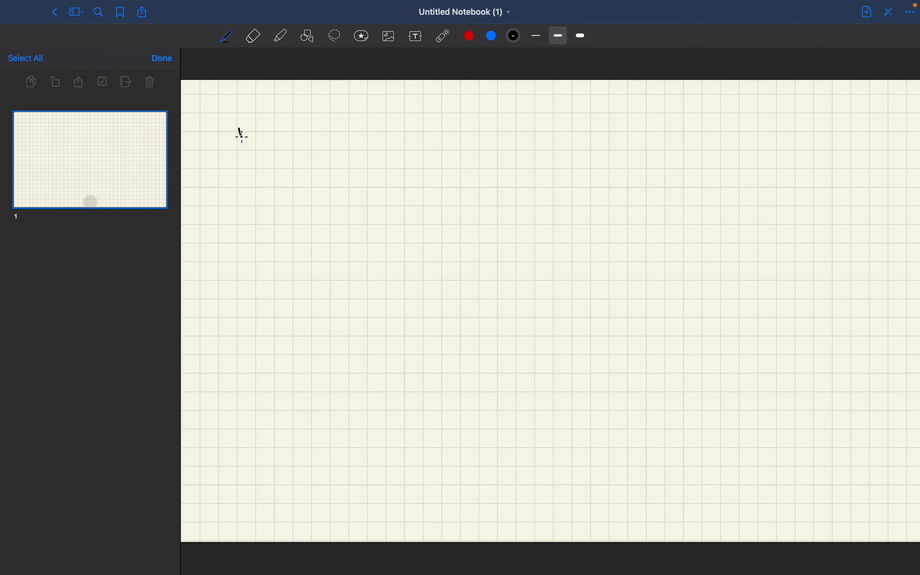
# Step: Handwrite the circled-1 heading "Deviations - Error - residual" with a short stroke beneath it
pyautogui.moveTo(228, 141); pyautogui.dragTo(282, 133)
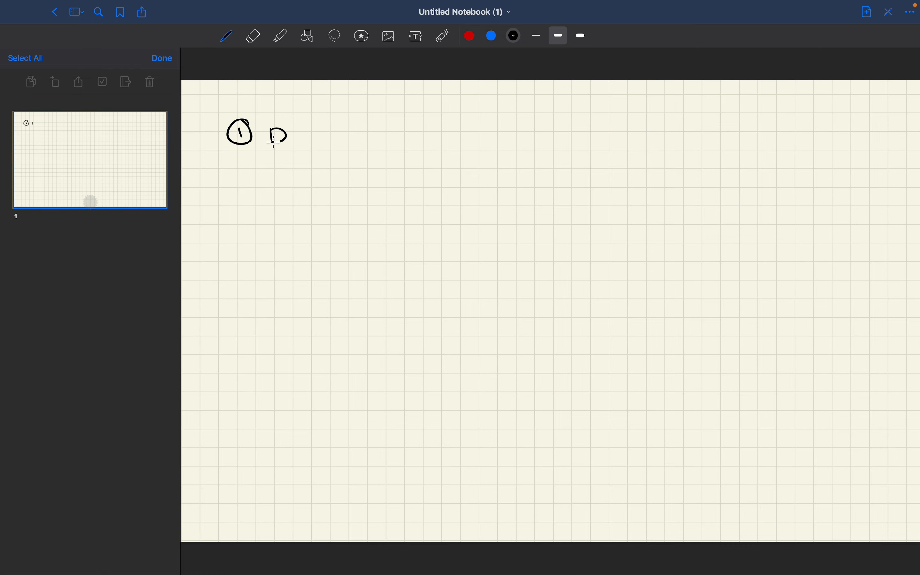
pyautogui.moveTo(267, 138); pyautogui.dragTo(326, 135)
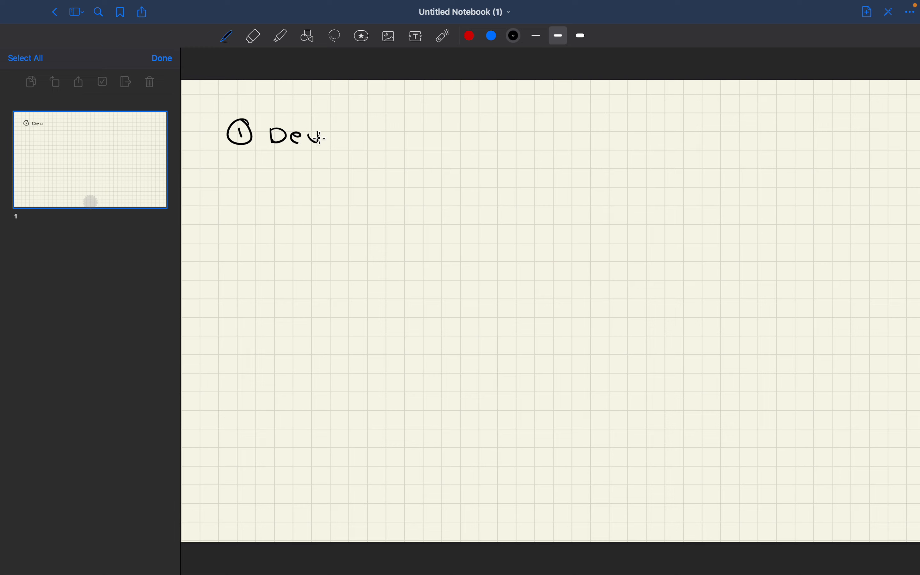
pyautogui.moveTo(315, 135); pyautogui.dragTo(317, 132)
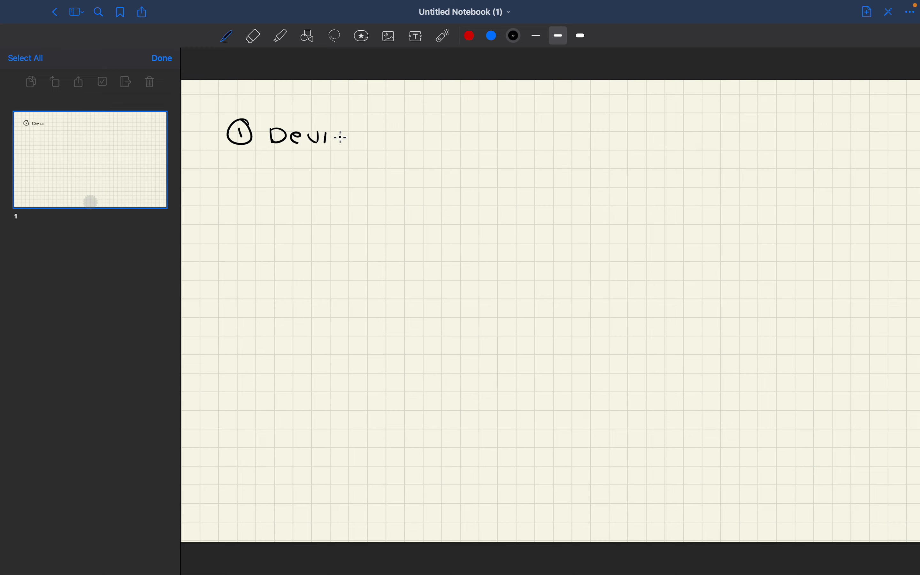
pyautogui.moveTo(329, 136); pyautogui.dragTo(391, 136)
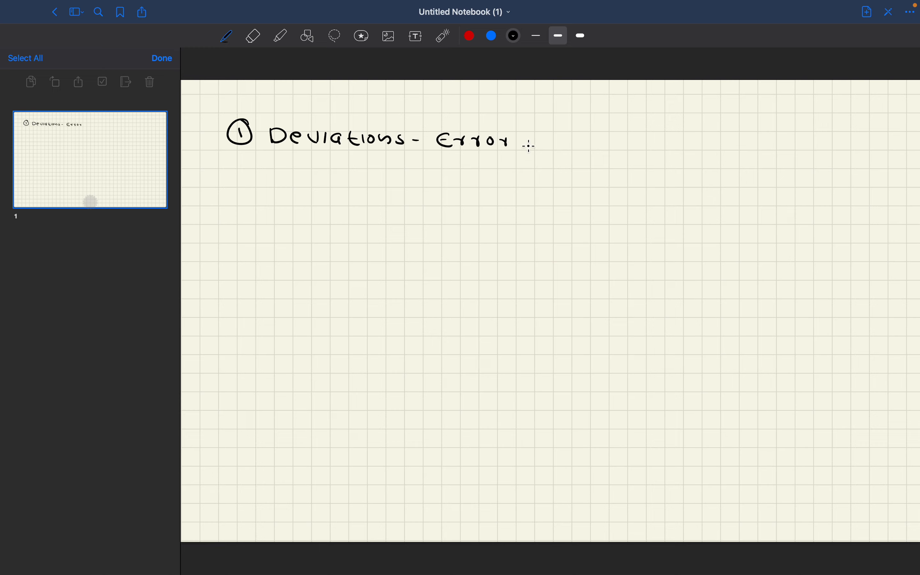
pyautogui.moveTo(526, 144); pyautogui.dragTo(593, 143)
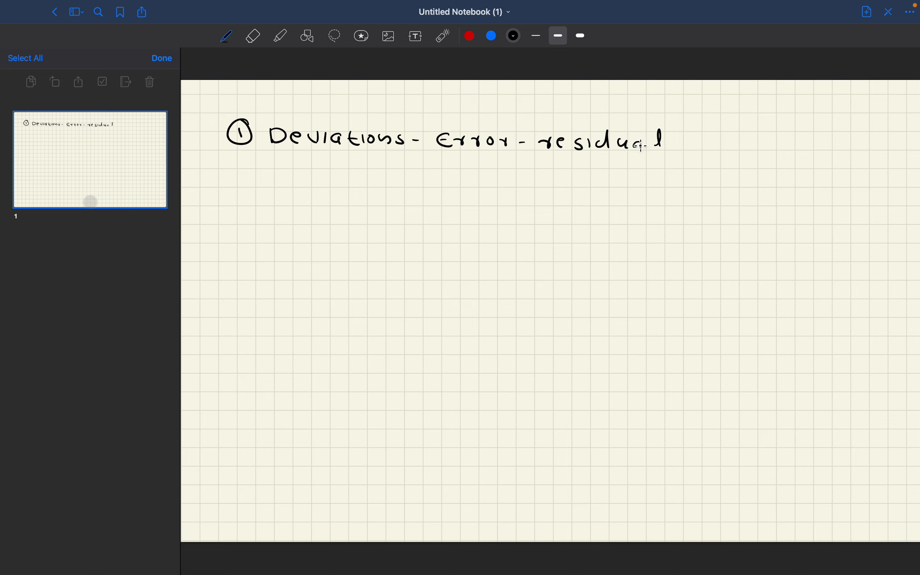
pyautogui.moveTo(421, 172); pyautogui.dragTo(444, 172)
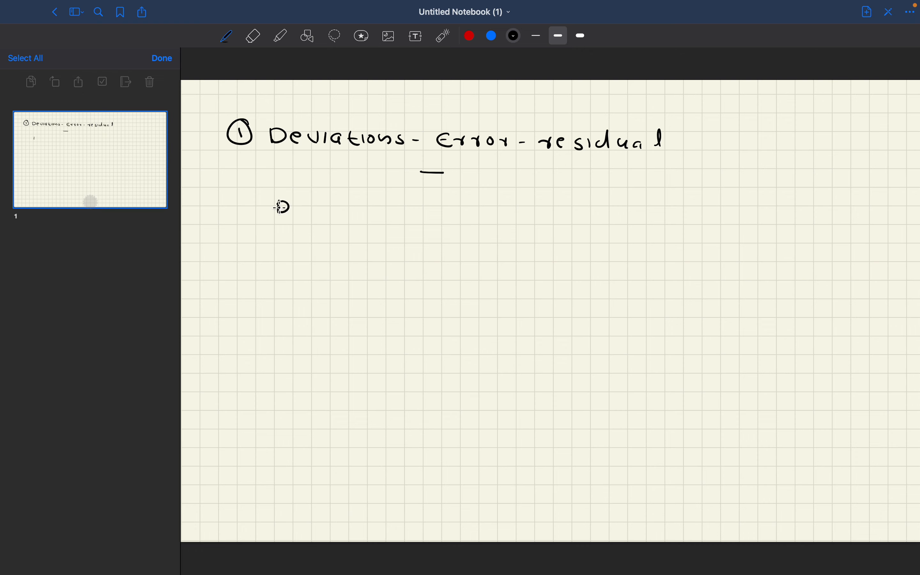
# Step: Handwrite the definition "Diff b/c observed value and Estimate of location" under the heading
pyautogui.moveTo(278, 205); pyautogui.dragTo(328, 205)
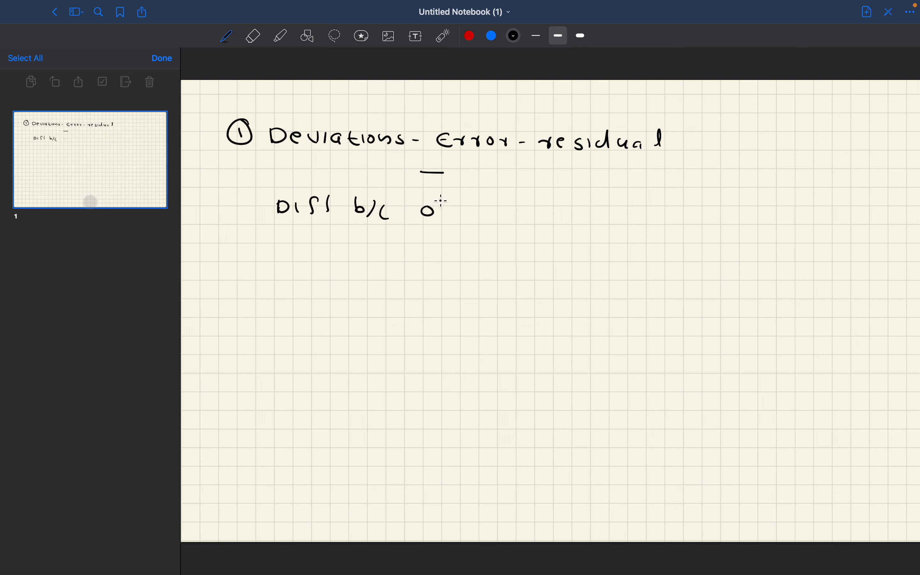
pyautogui.moveTo(428, 209); pyautogui.dragTo(499, 212)
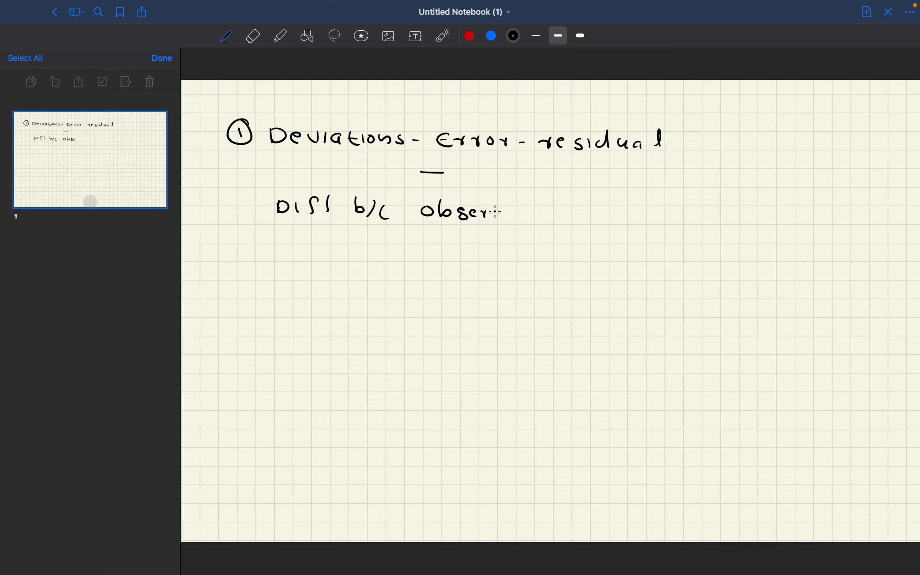
pyautogui.moveTo(499, 211); pyautogui.dragTo(534, 212)
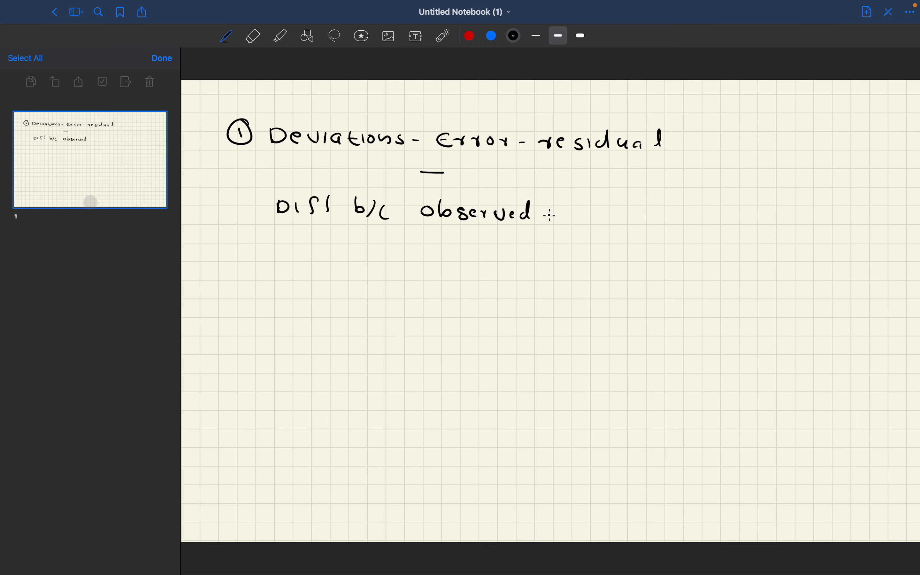
pyautogui.moveTo(542, 212); pyautogui.dragTo(595, 211)
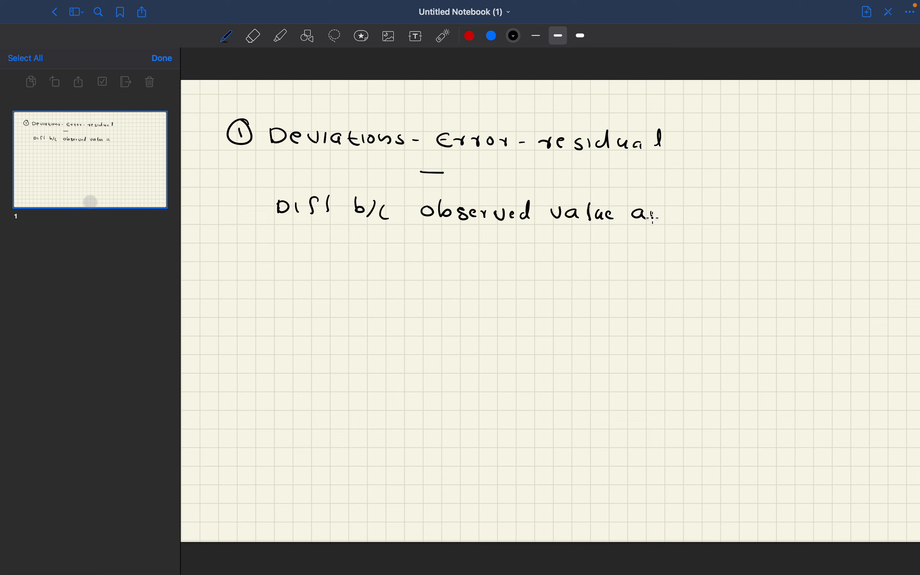
pyautogui.moveTo(645, 217); pyautogui.dragTo(681, 214)
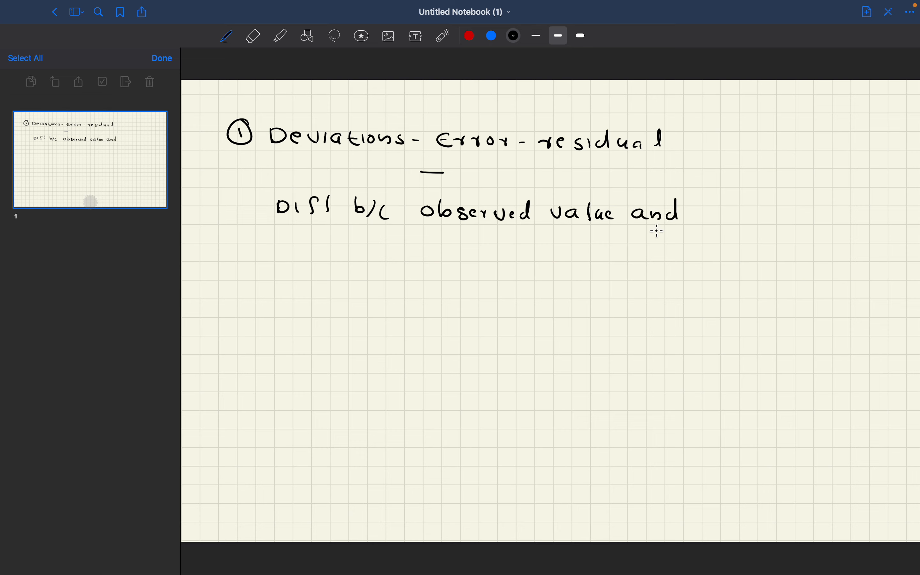
pyautogui.write('e')
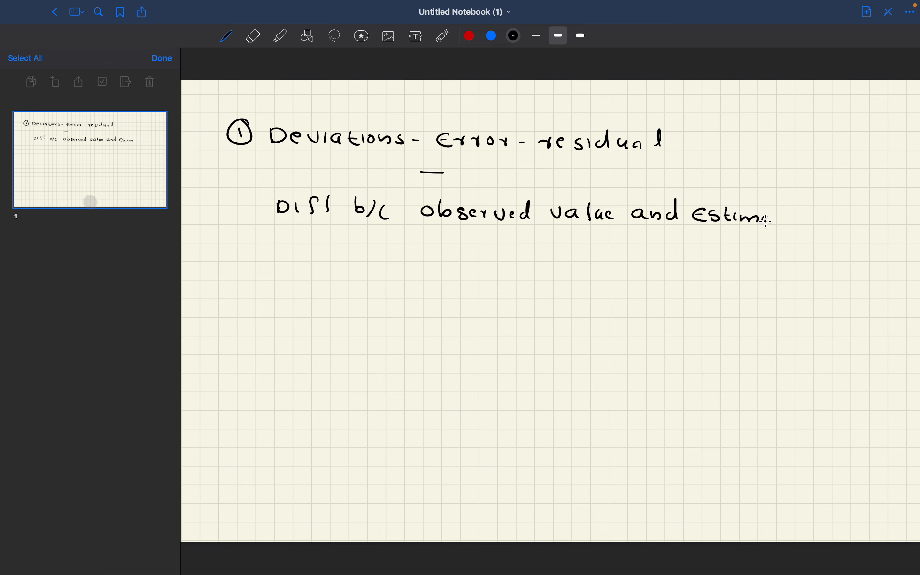
pyautogui.moveTo(769, 217); pyautogui.dragTo(822, 219)
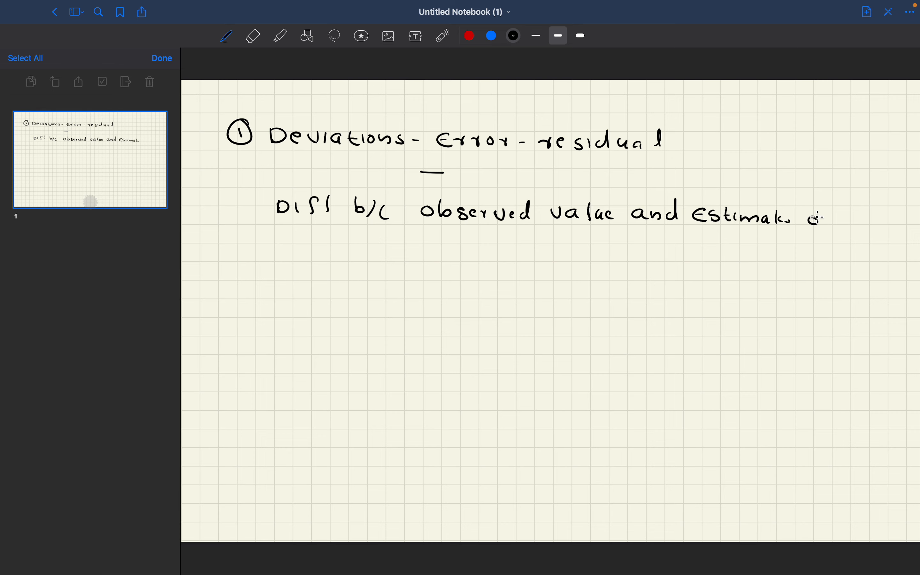
pyautogui.write('of locati')
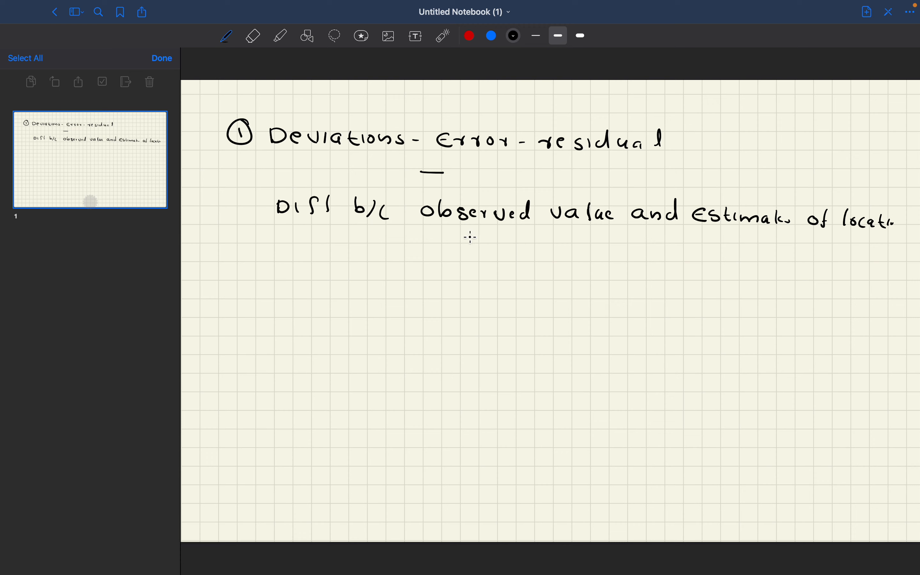
pyautogui.moveTo(403, 253)
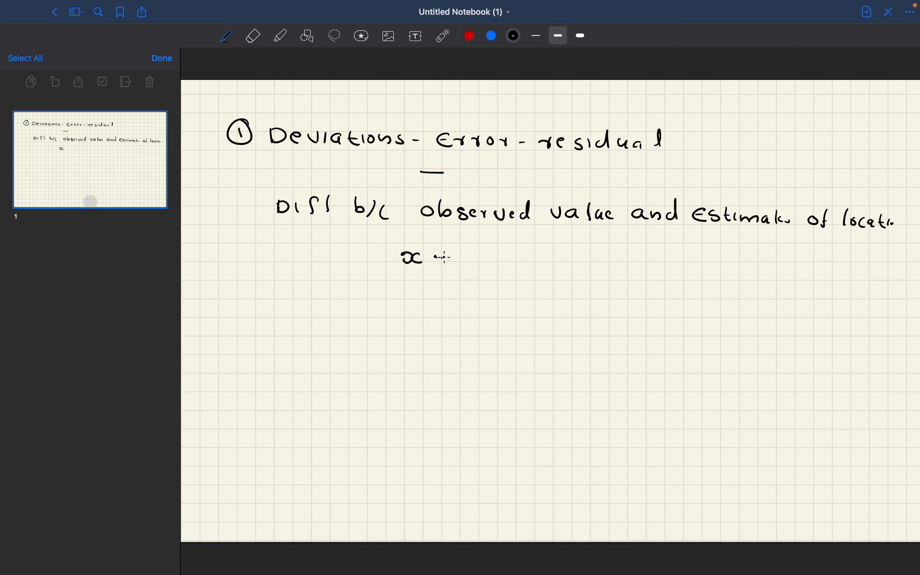
# Step: Write the formula x − x̄ = Error beneath the definition line
pyautogui.moveTo(446, 255); pyautogui.dragTo(478, 255)
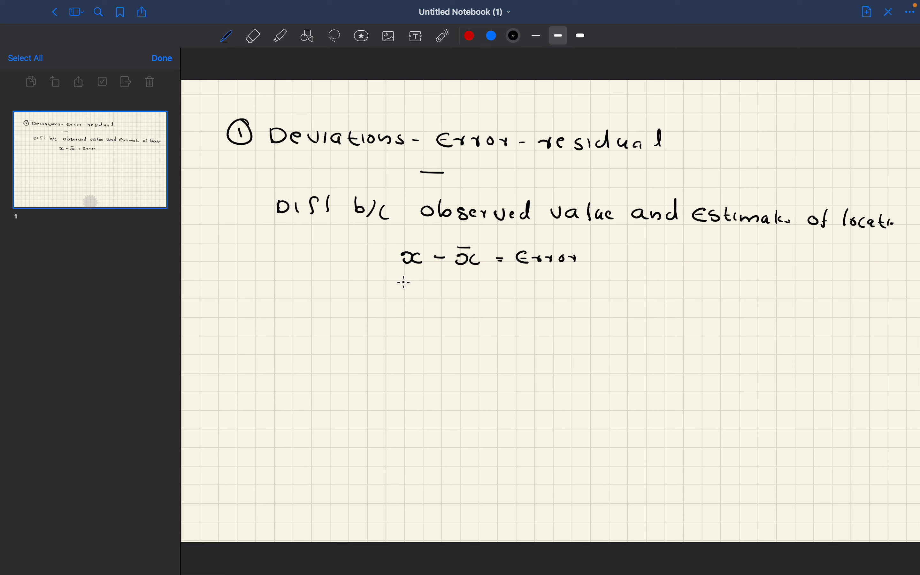
pyautogui.moveTo(485, 232)
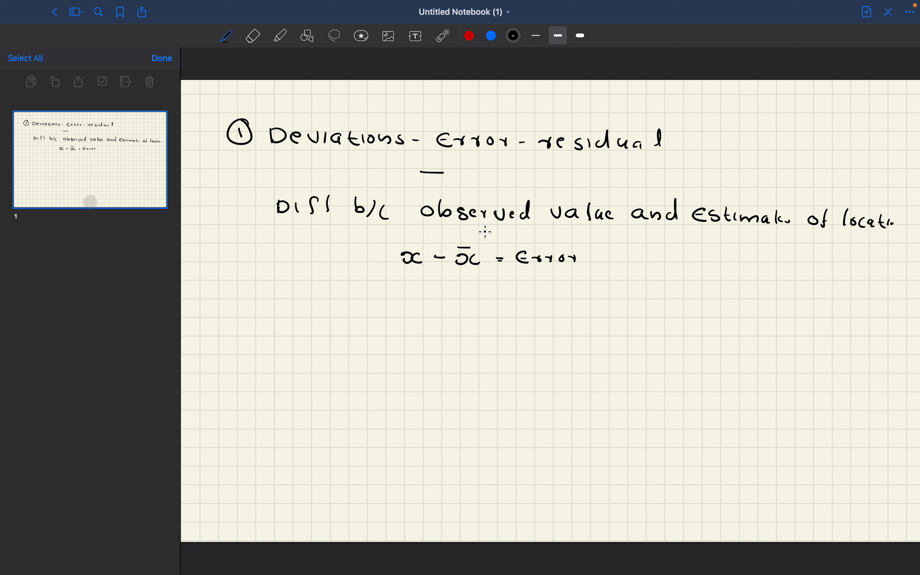
pyautogui.moveTo(431, 269)
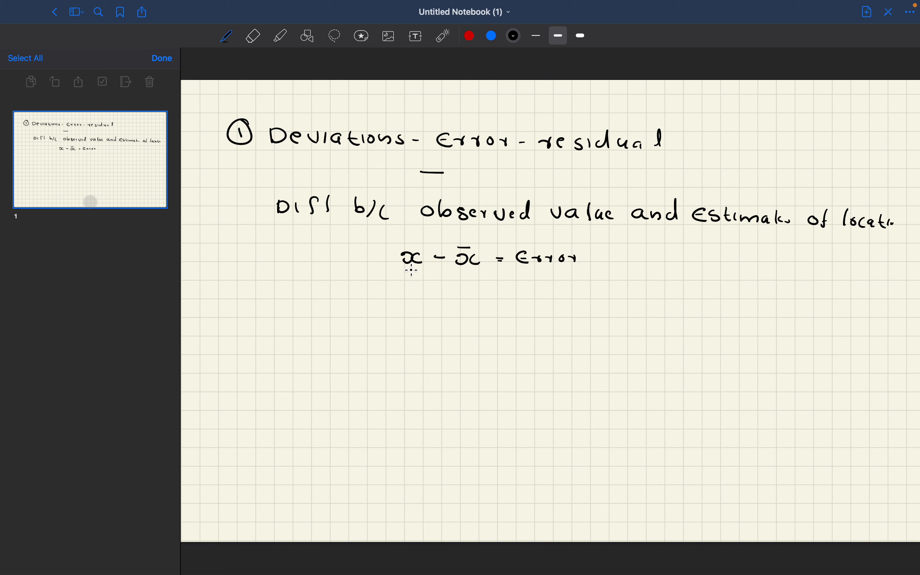
pyautogui.moveTo(223, 170)
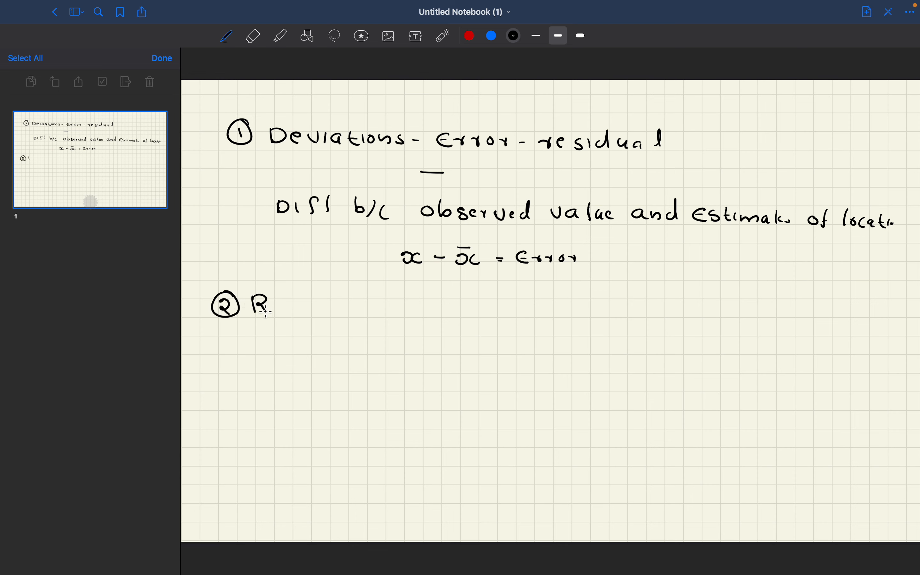
# Step: Write and underline the circled-2 heading "Range", then begin "Diff b/c" beneath it
pyautogui.moveTo(255, 305); pyautogui.dragTo(323, 305)
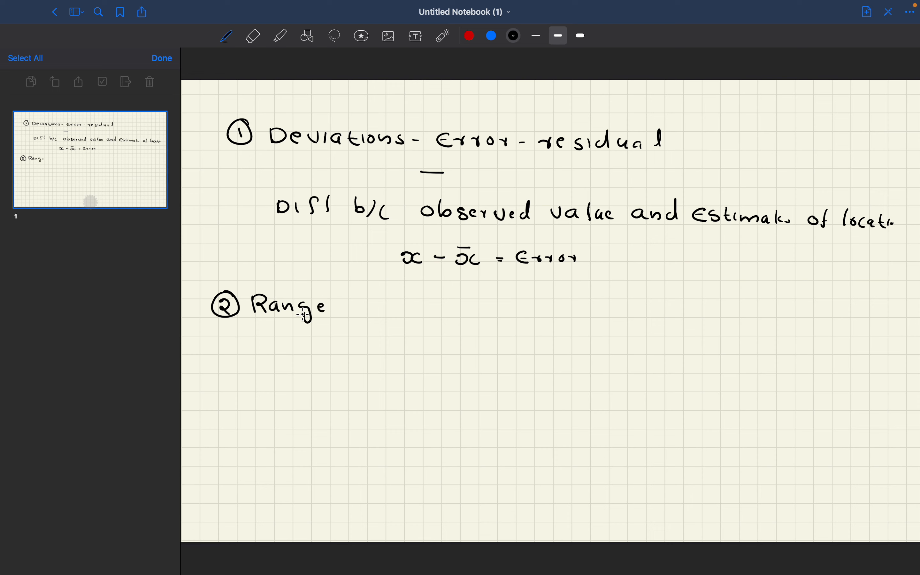
pyautogui.moveTo(264, 322); pyautogui.dragTo(317, 320)
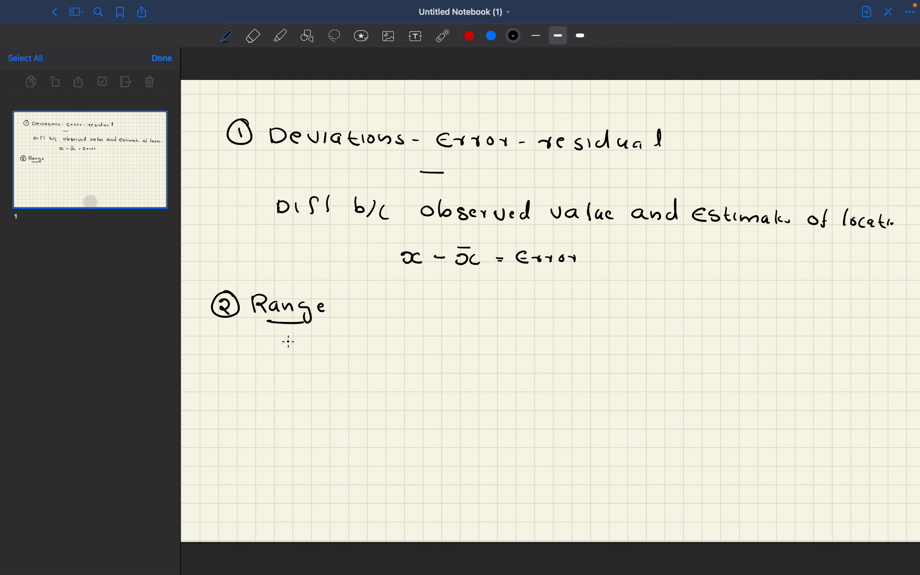
pyautogui.moveTo(279, 342); pyautogui.dragTo(332, 342)
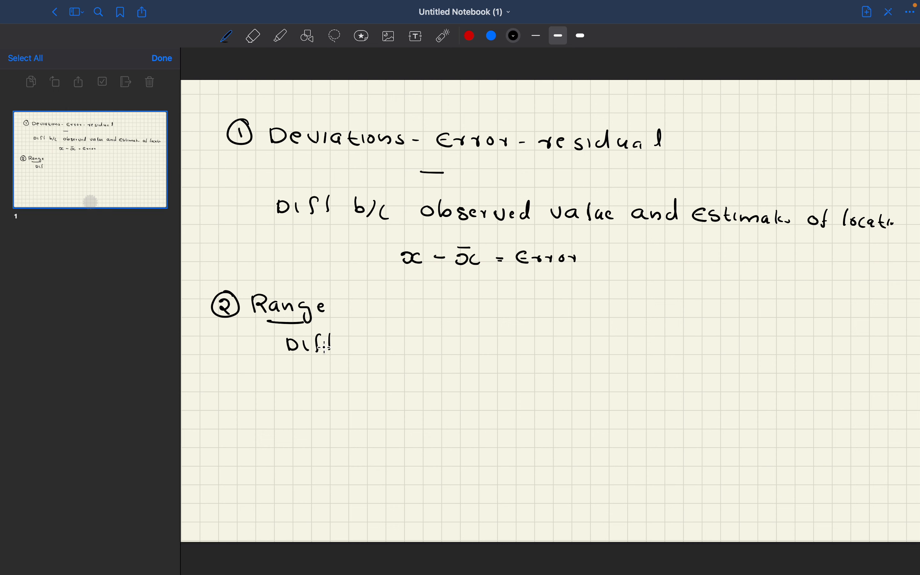
pyautogui.moveTo(352, 343); pyautogui.dragTo(388, 344)
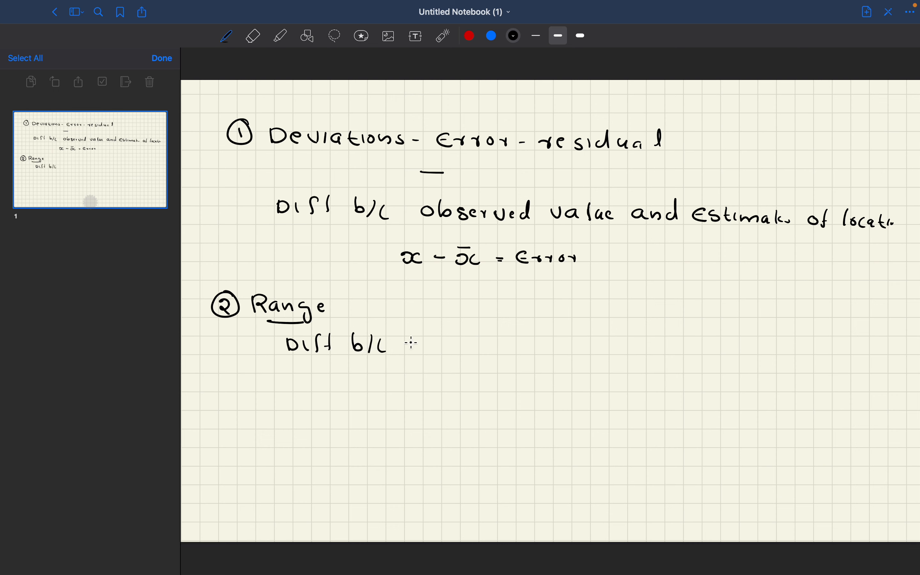
pyautogui.write('dara')
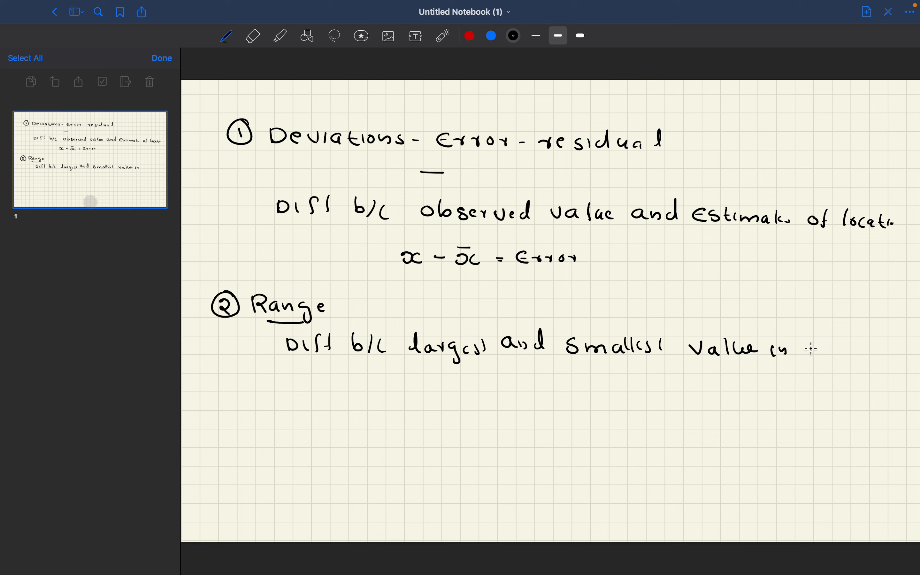
# Step: Finish the Range definition with "dataset" and write the example list 10, 8, 5, 6, 2, 1
pyautogui.moveTo(810, 346); pyautogui.dragTo(862, 349)
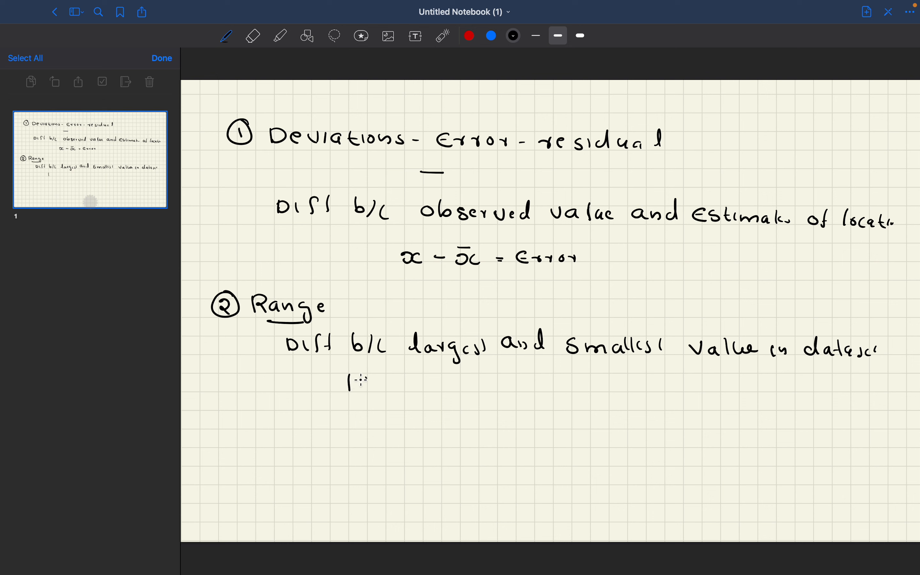
pyautogui.write('10, 8,')
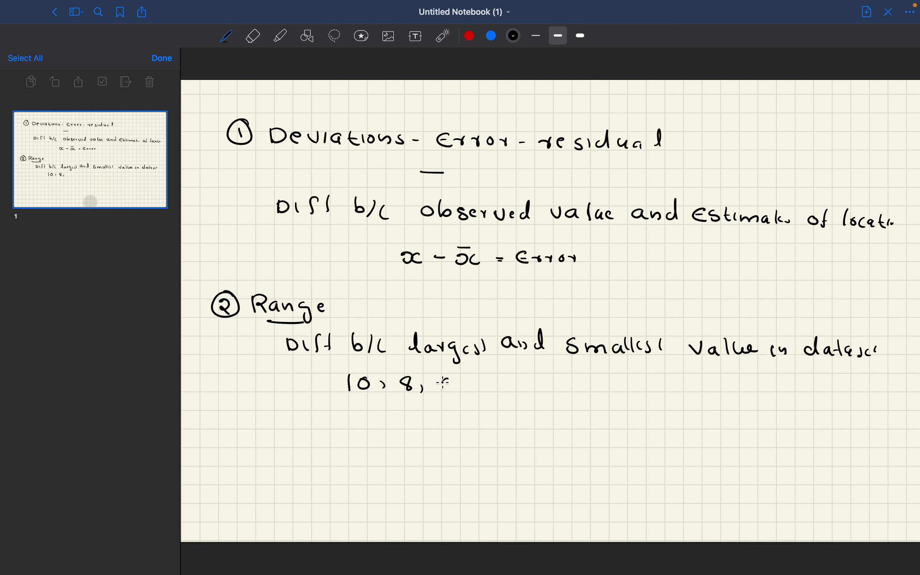
pyautogui.write('5, 6,')
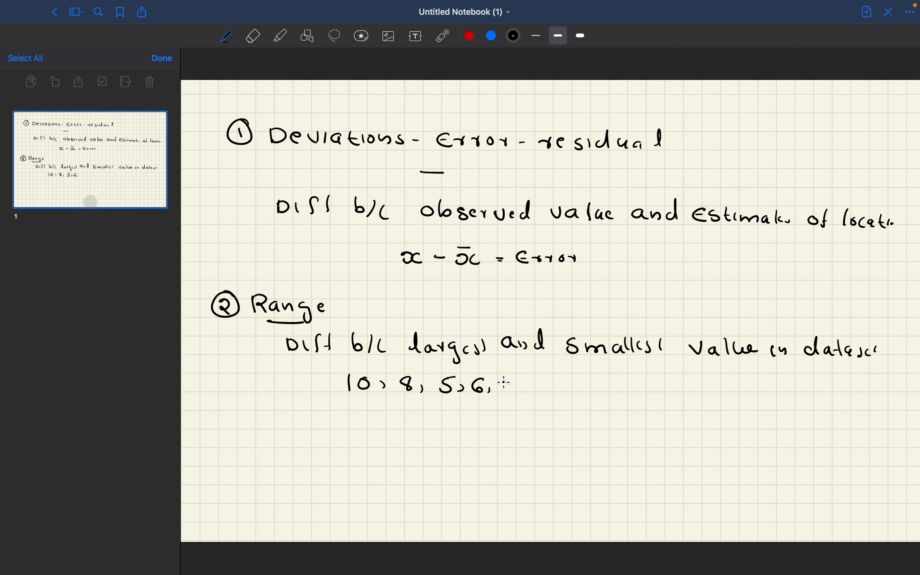
pyautogui.write('2, 1')
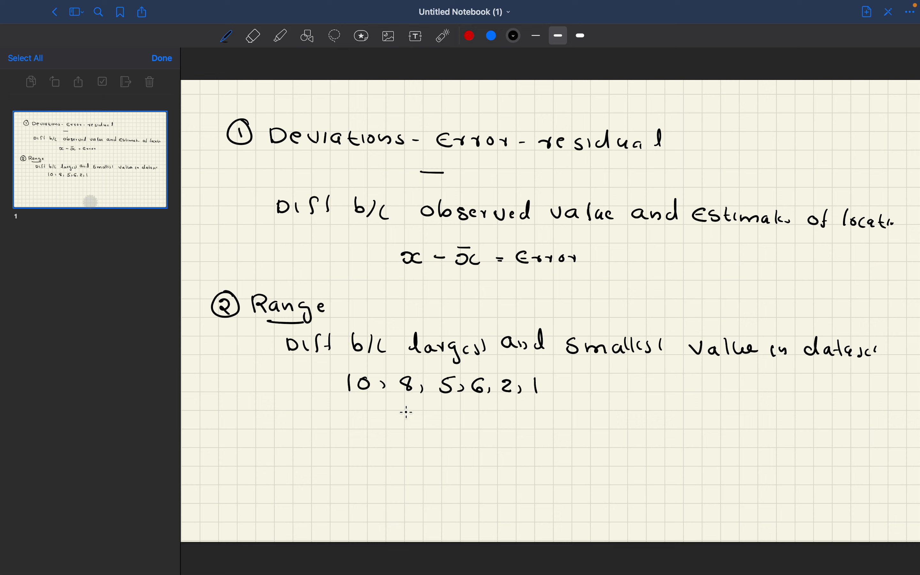
pyautogui.moveTo(299, 421)
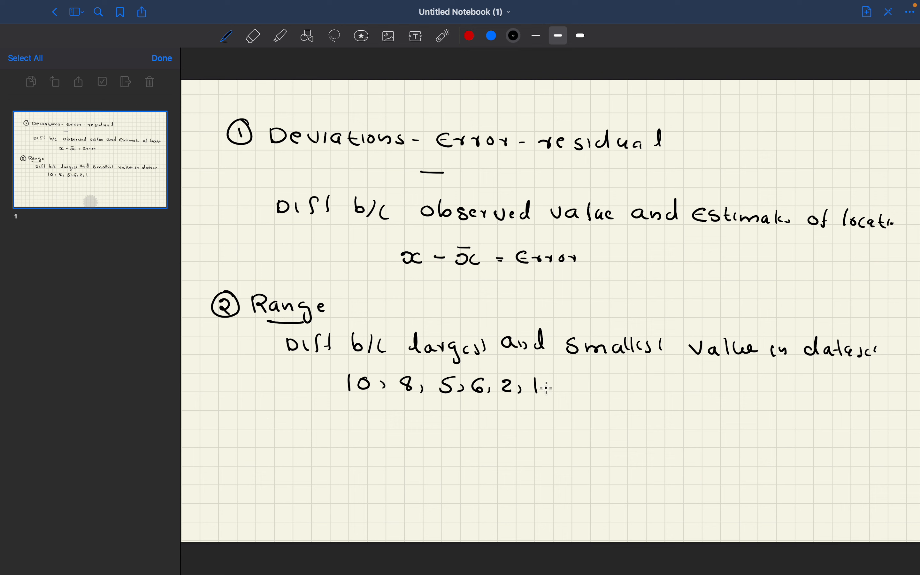
# Step: Write the arrow and the sorted values 1, 2, 5, 6, 8, 10 leading to 10 − 1 = 9
pyautogui.moveTo(552, 384); pyautogui.dragTo(581, 381)
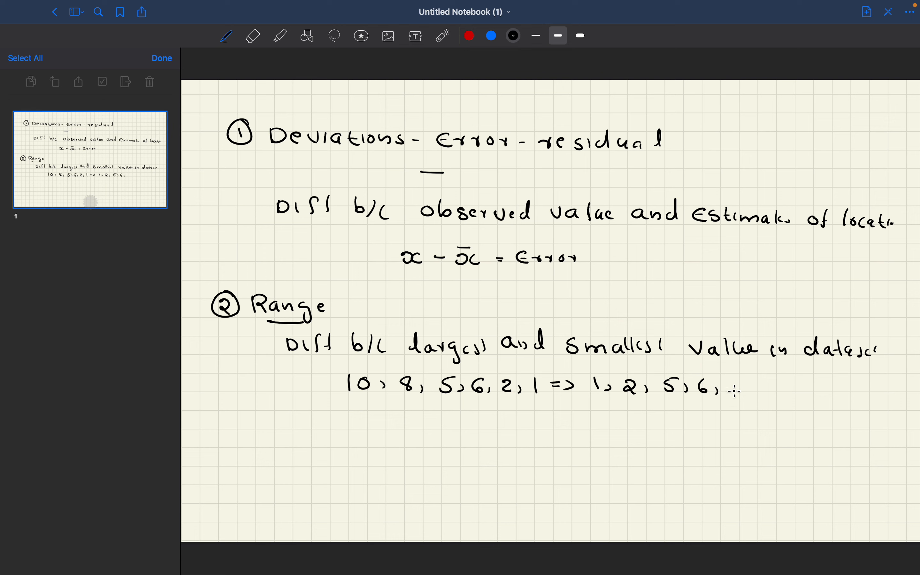
pyautogui.write('8, 10')
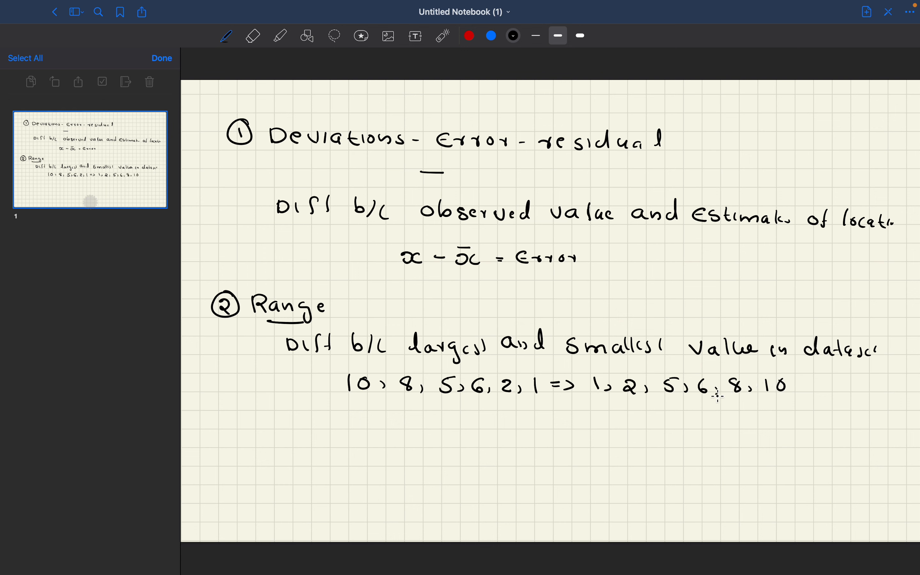
pyautogui.moveTo(686, 362)
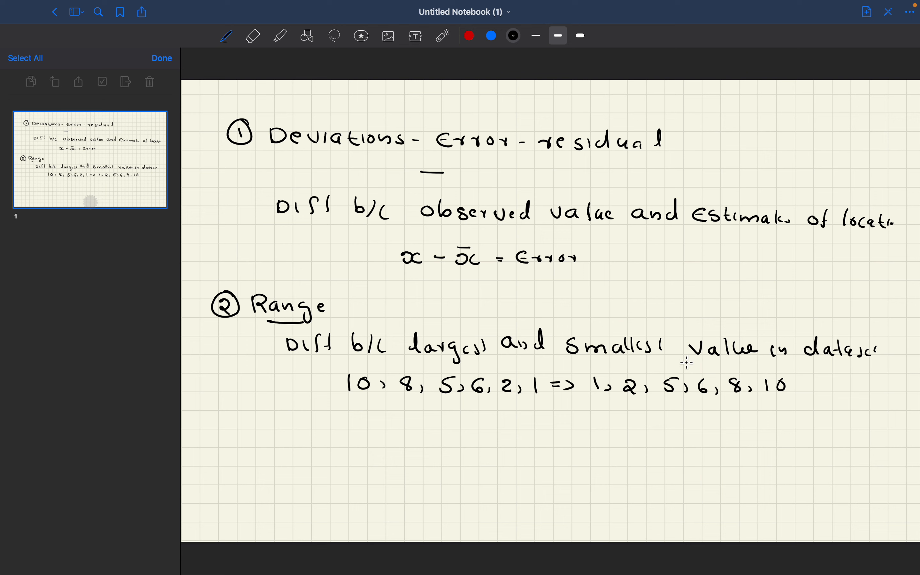
pyautogui.moveTo(801, 381)
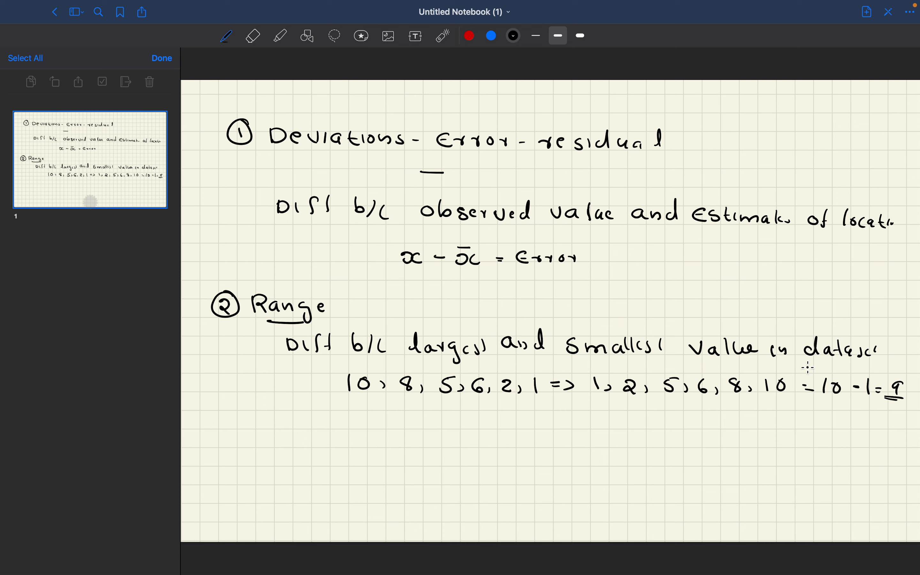
pyautogui.moveTo(196, 435)
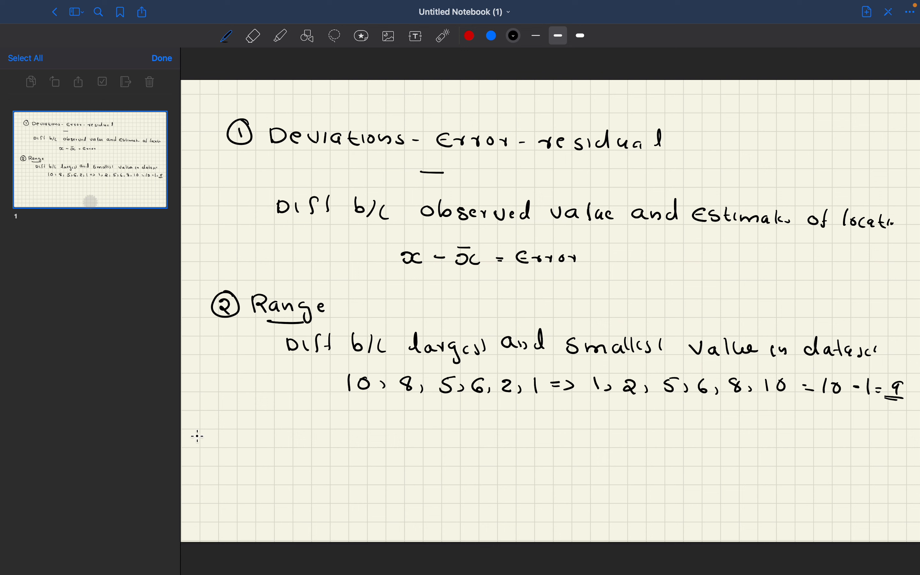
# Step: Write the circled-3 heading "Order Statistics -> Metrics based on"
pyautogui.moveTo(223, 446); pyautogui.dragTo(212, 464)
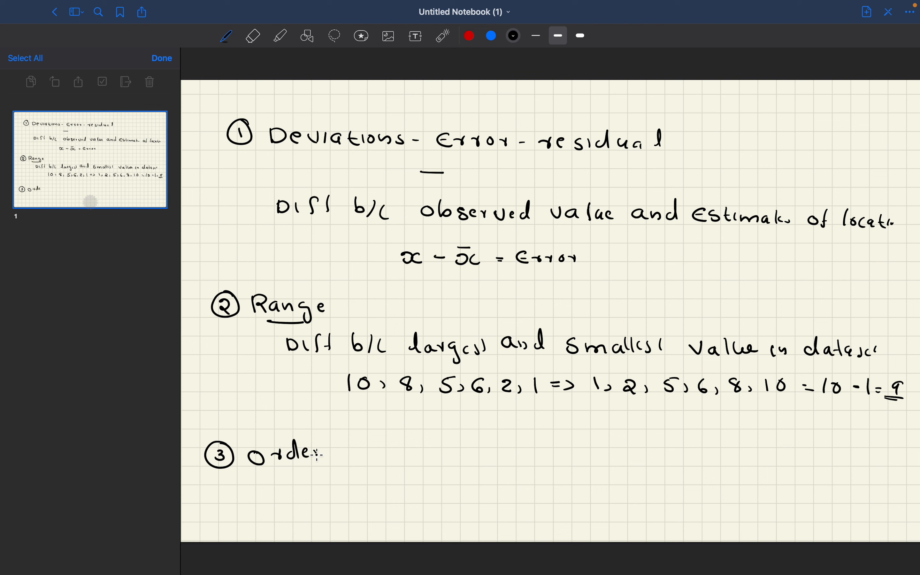
pyautogui.write('Statistics -> Me')
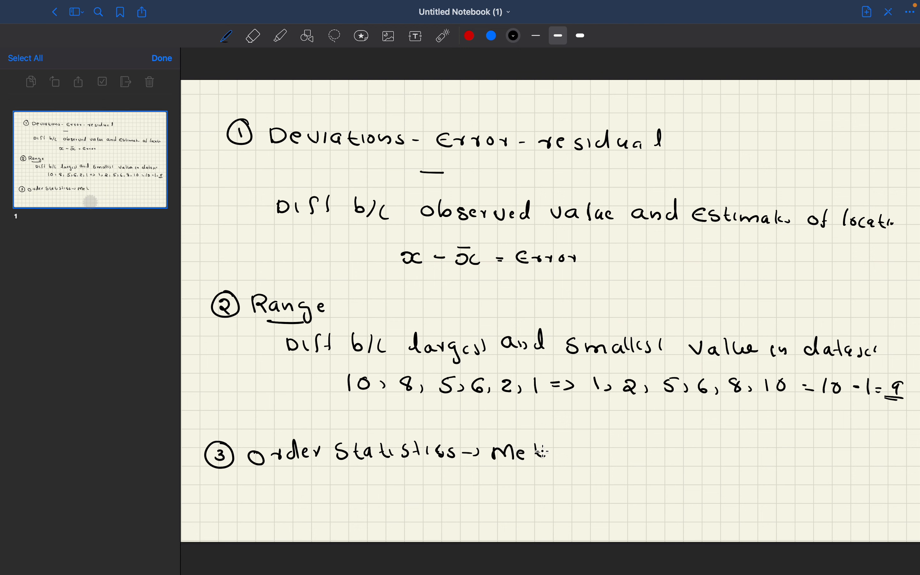
pyautogui.write('trics based o')
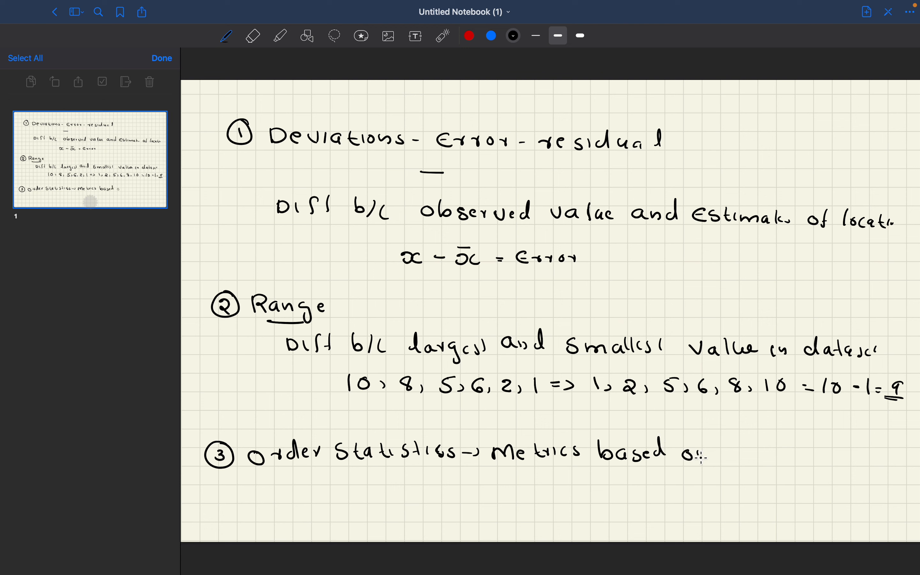
pyautogui.moveTo(710, 452); pyautogui.dragTo(739, 455)
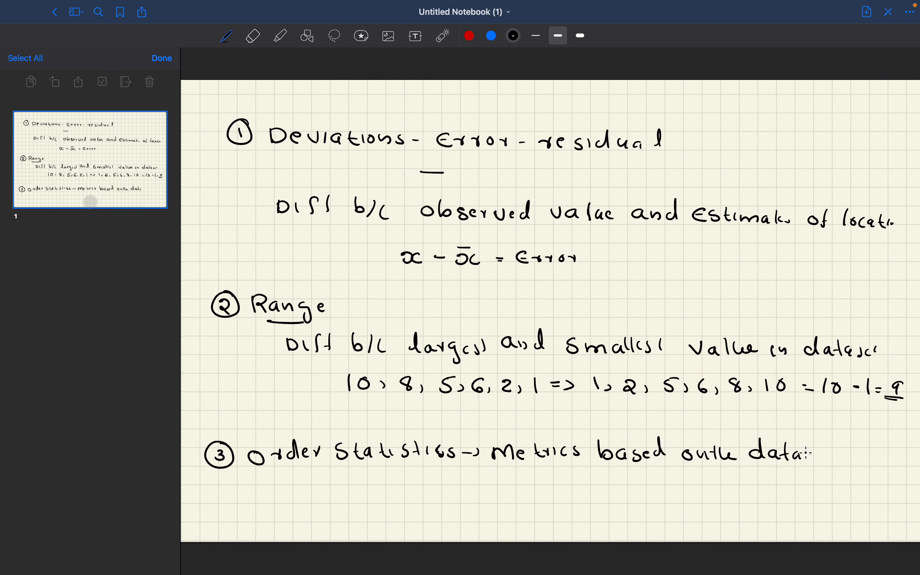
# Step: Continue with "the data values sorted from smallest to biggest"
pyautogui.write('value:')
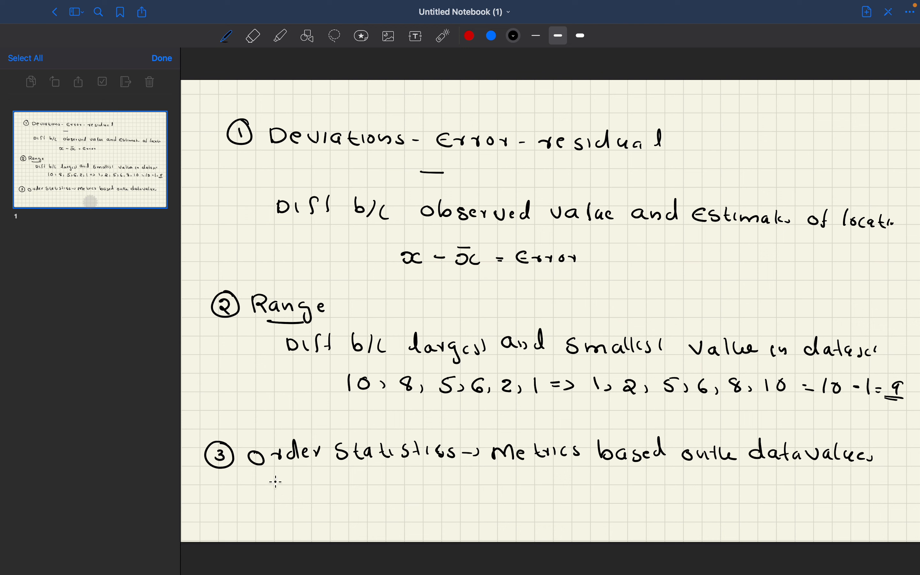
pyautogui.write('Sorted')
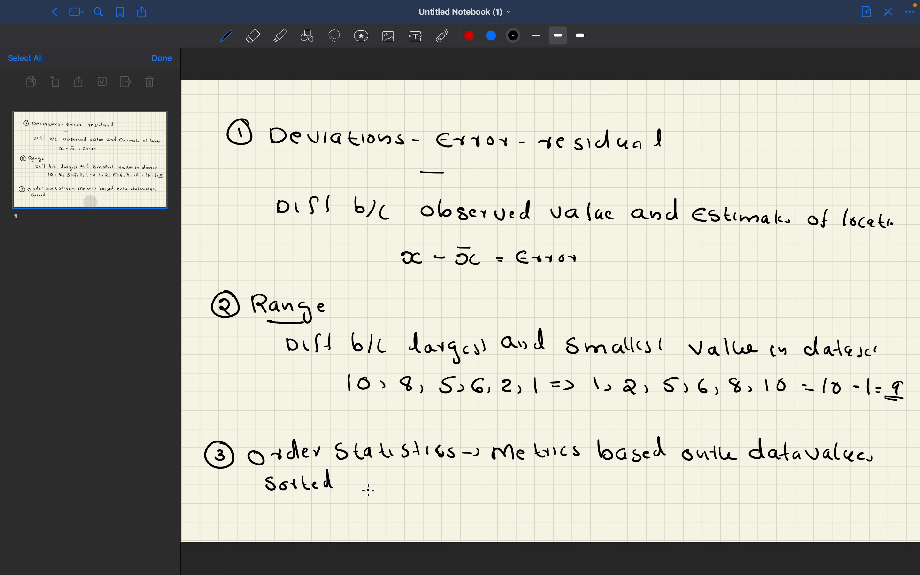
pyautogui.moveTo(352, 485); pyautogui.dragTo(370, 484)
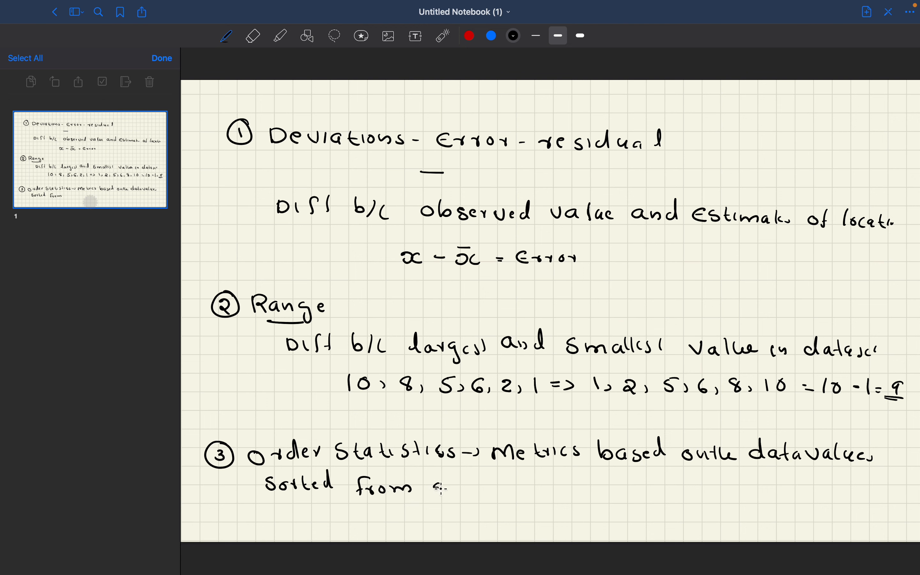
pyautogui.write('smallest')
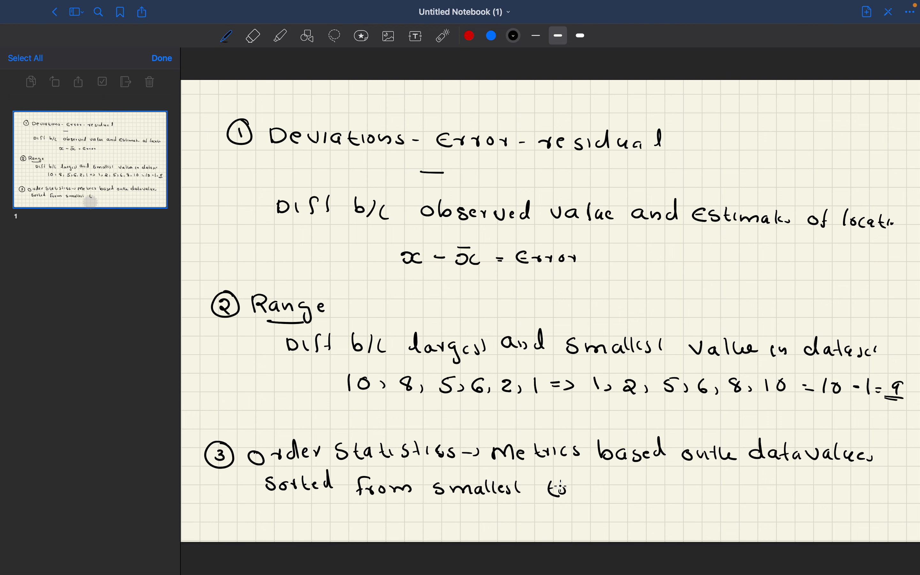
pyautogui.write('biggest')
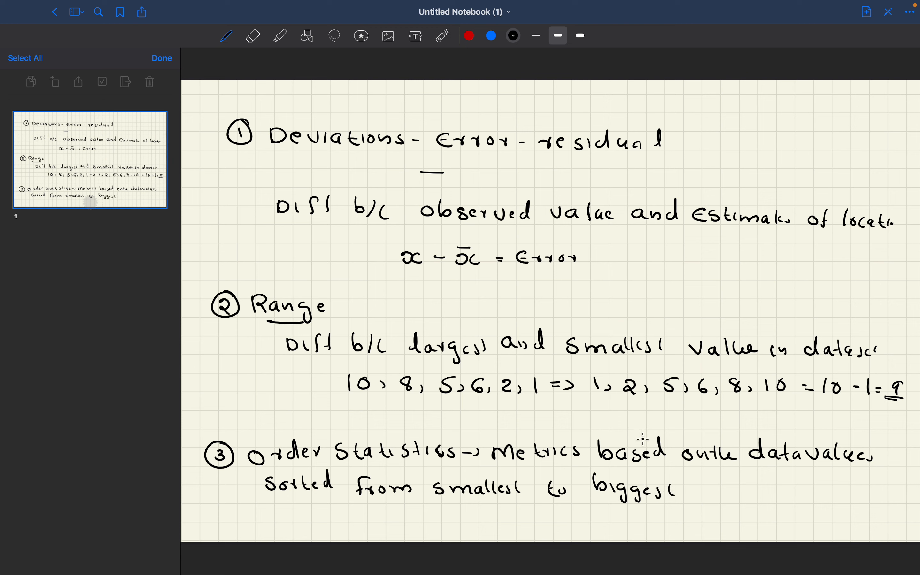
pyautogui.moveTo(562, 463)
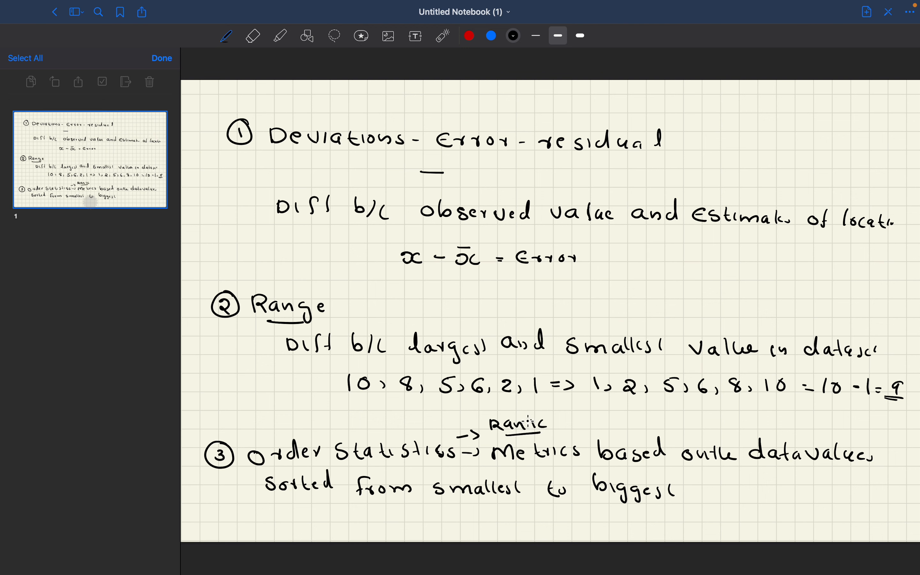
pyautogui.moveTo(618, 464)
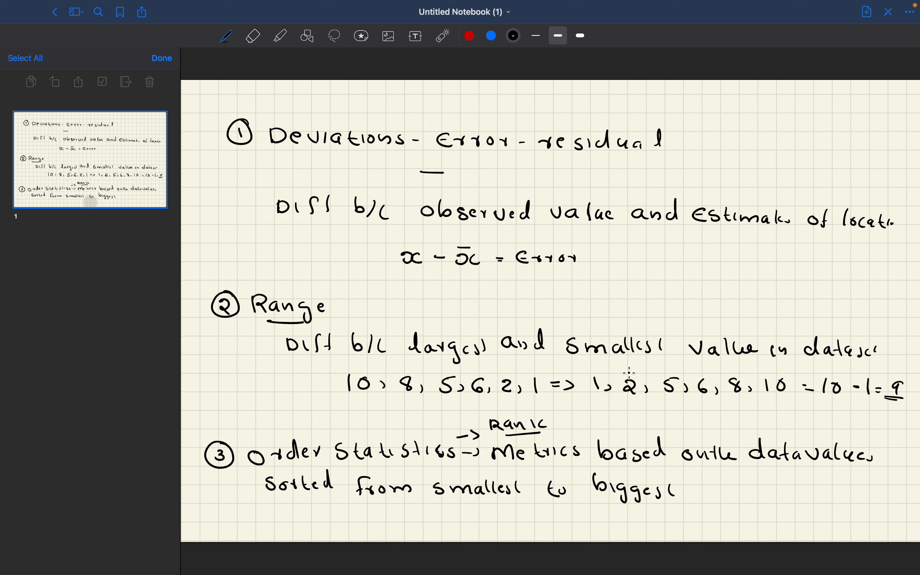
pyautogui.moveTo(630, 411)
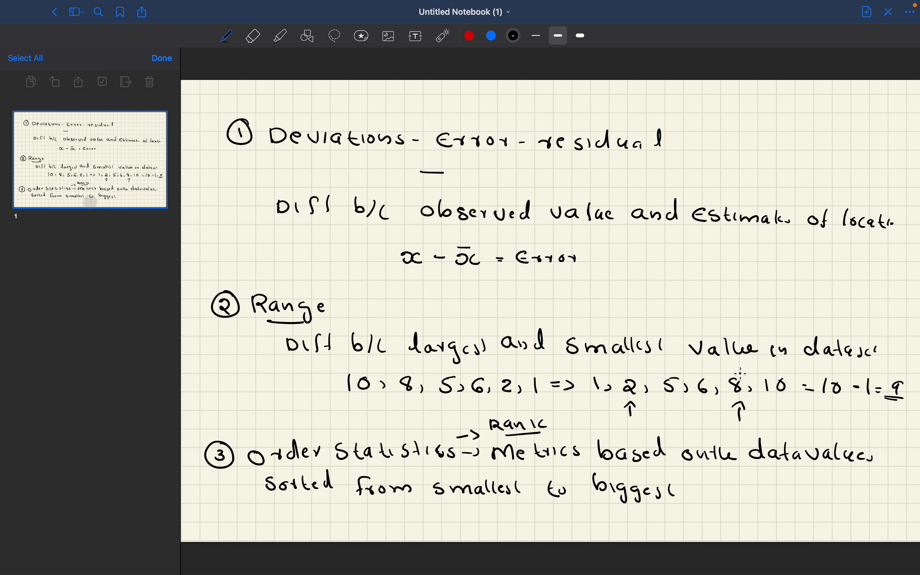
pyautogui.moveTo(665, 402)
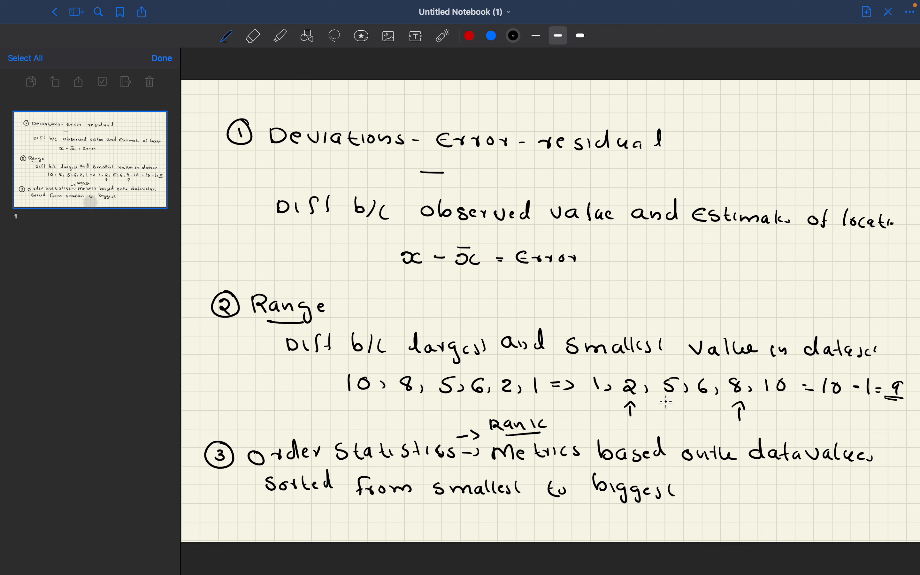
pyautogui.moveTo(676, 373)
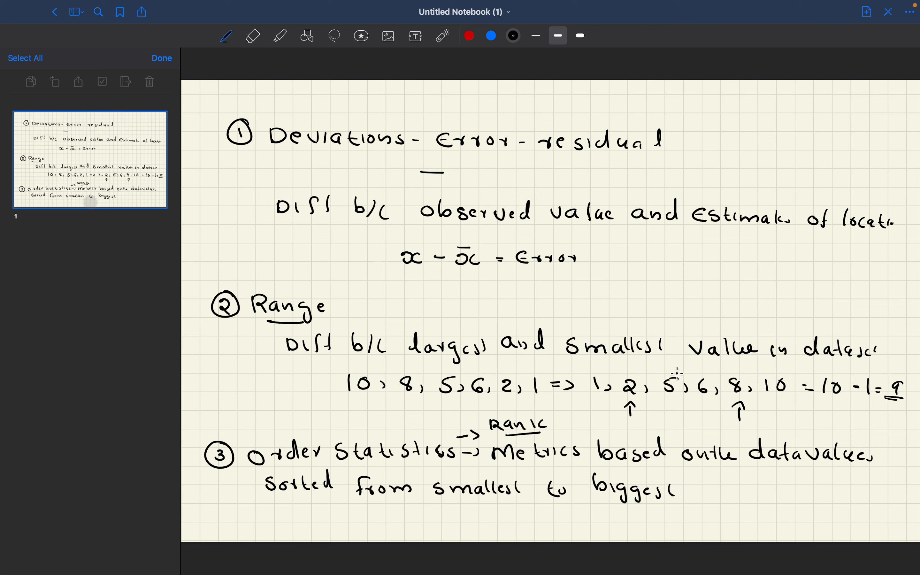